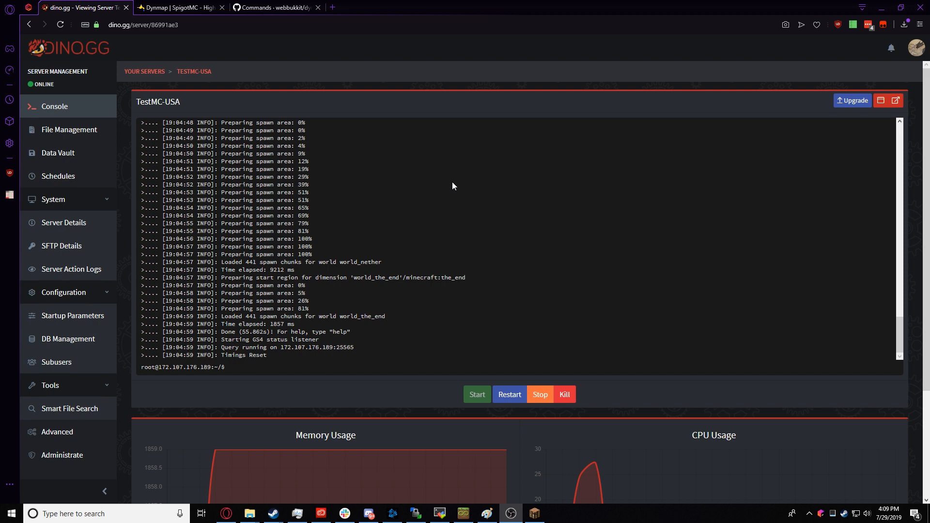
{"action": "mouse_move", "coordinate": [344, 197]}
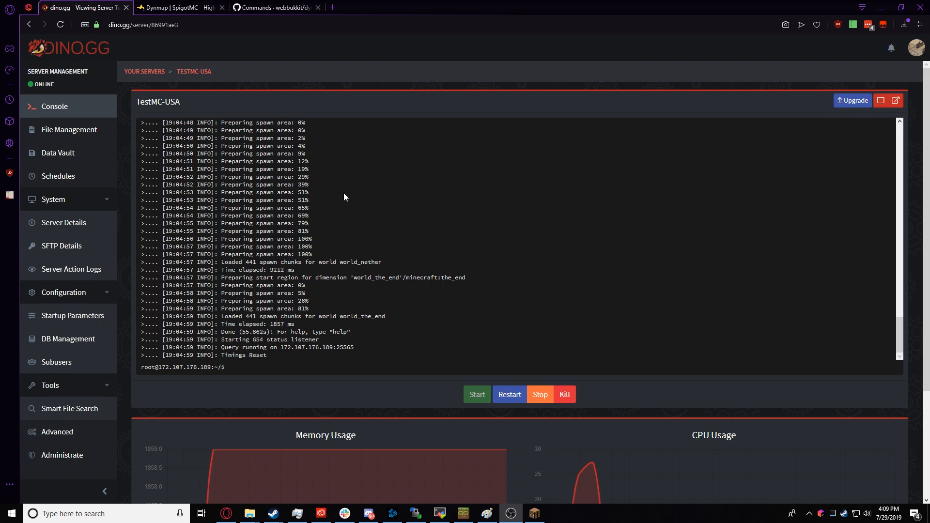
{"action": "mouse_move", "coordinate": [178, 7]}
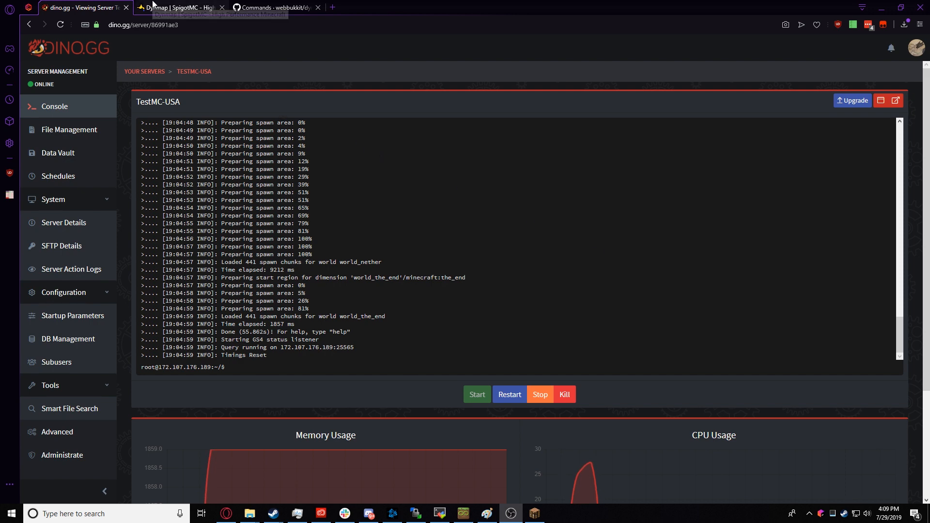
Bring up the SpigotMC Dynmap v3.0-beta-5 page and scroll its overview.
{"action": "left_click", "coordinate": [178, 8]}
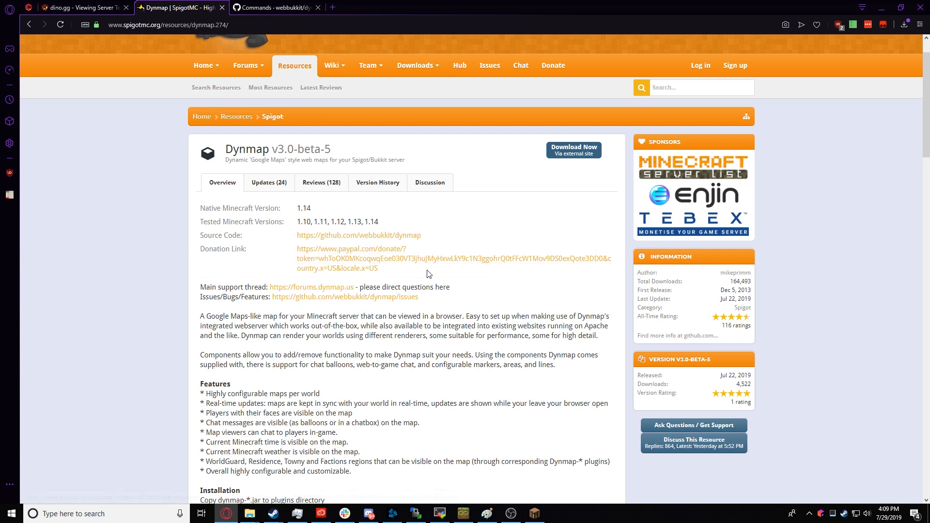
{"action": "scroll", "scroll_direction": "up", "scroll_amount": 3}
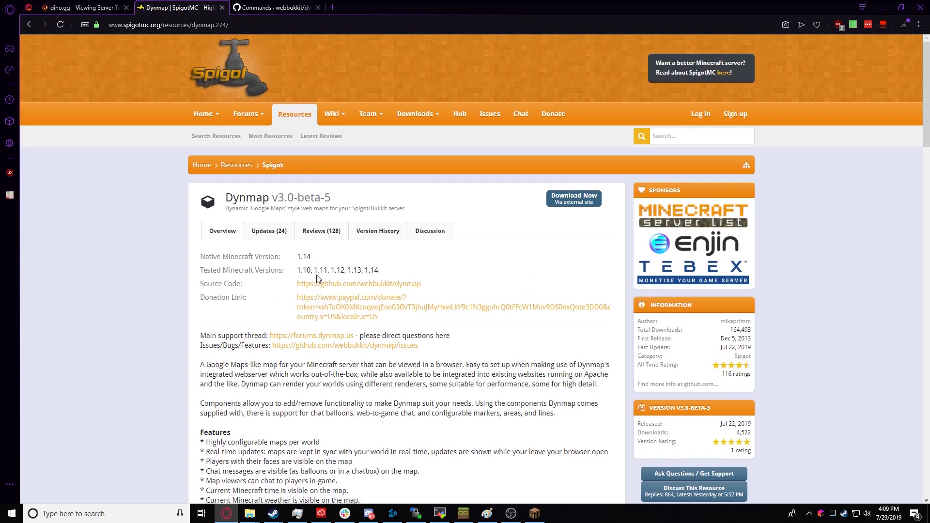
{"action": "mouse_move", "coordinate": [503, 238]}
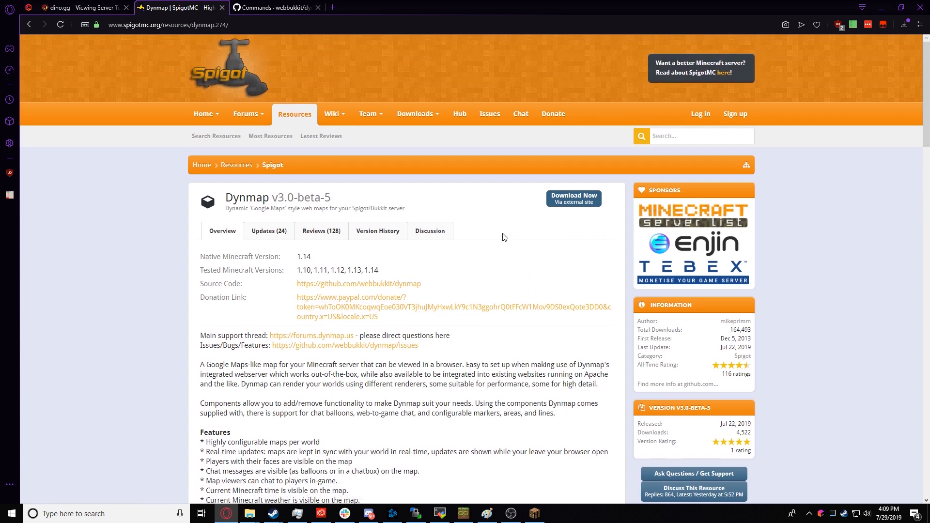
{"action": "mouse_move", "coordinate": [573, 198]}
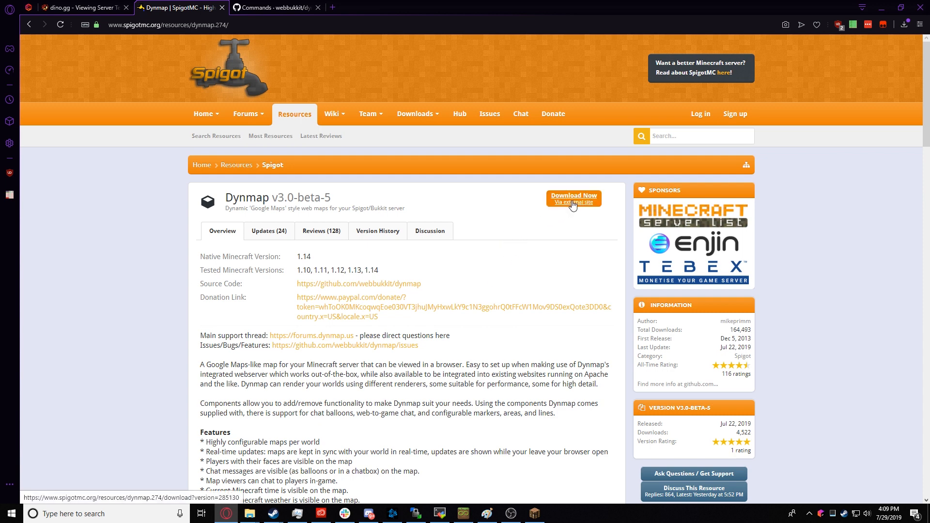
{"action": "mouse_move", "coordinate": [481, 262]}
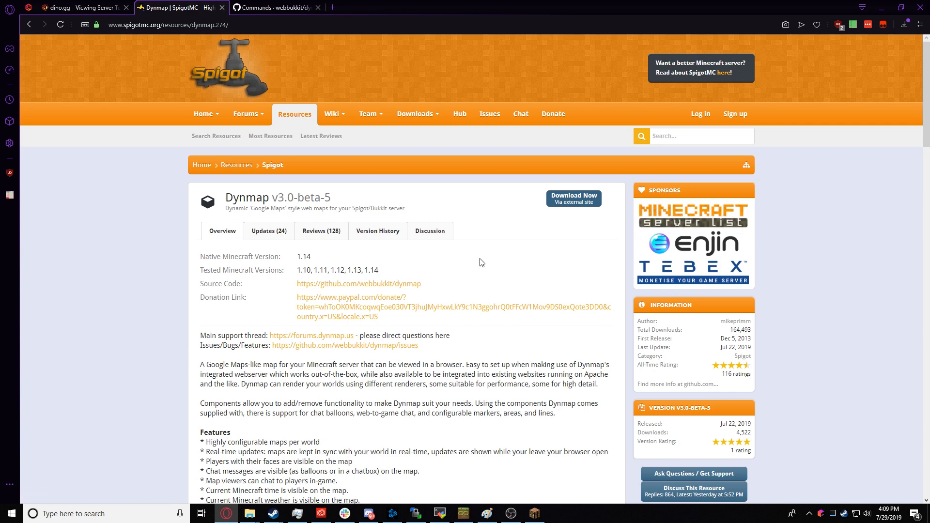
Go to the TestMC-USA file manager and open the plugins folder for the Dynmap jar.
{"action": "left_click", "coordinate": [83, 7]}
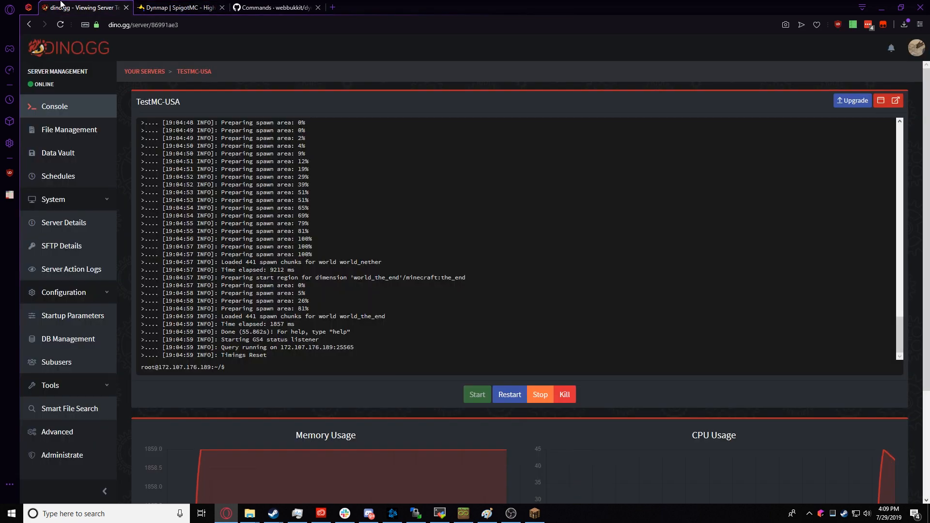
{"action": "left_click", "coordinate": [69, 129]}
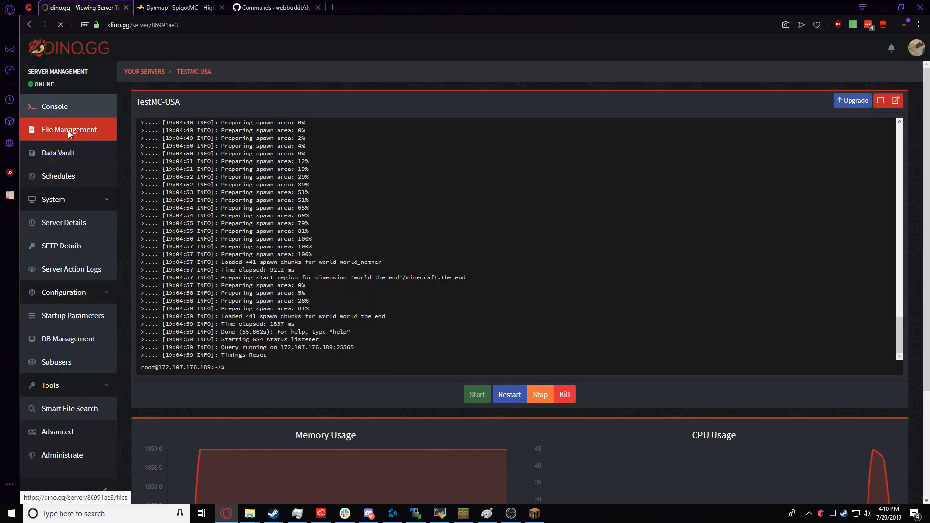
{"action": "left_click", "coordinate": [68, 129]}
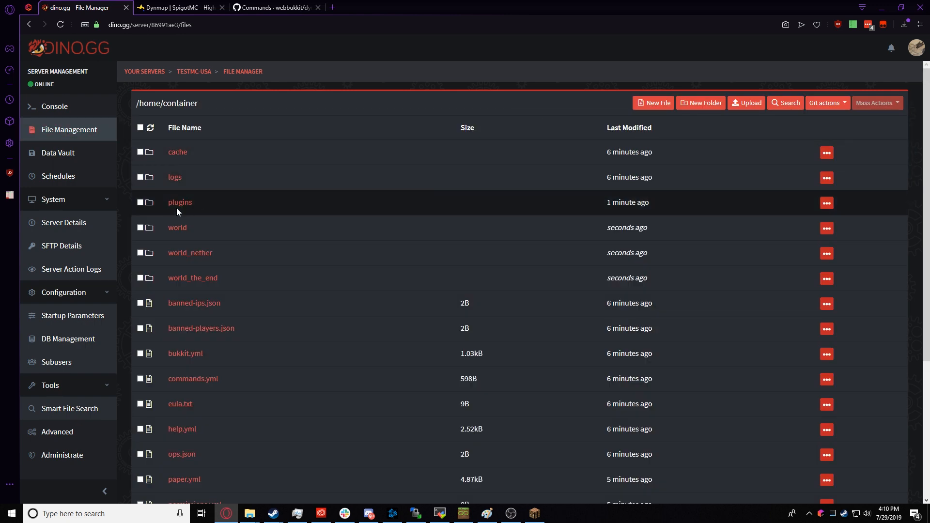
{"action": "left_click", "coordinate": [180, 202]}
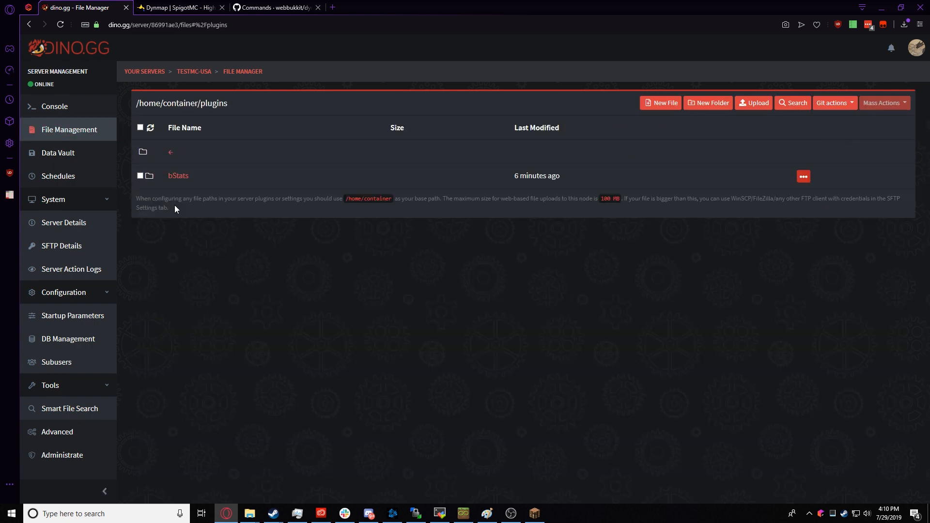
{"action": "mouse_move", "coordinate": [291, 389]}
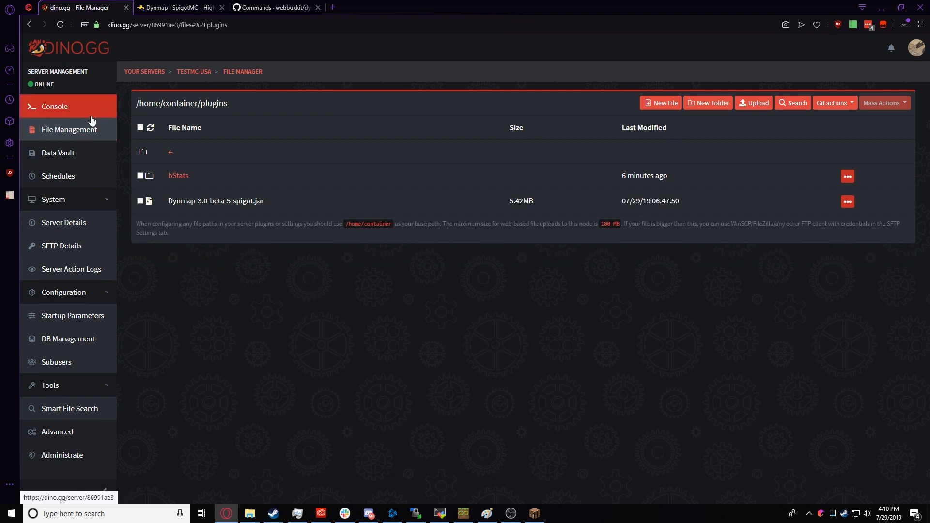
Restart the server from the console, then return to the plugins folder listing.
{"action": "left_click", "coordinate": [54, 106]}
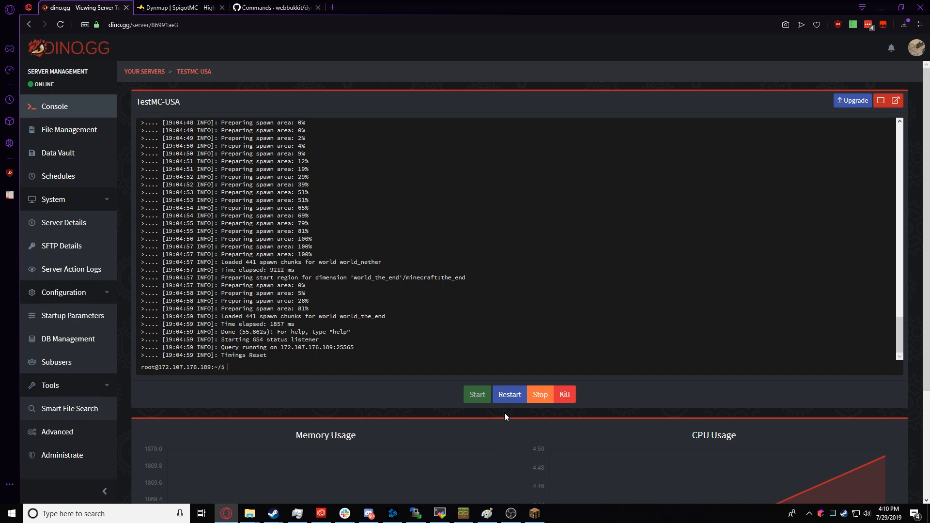
{"action": "left_click", "coordinate": [69, 130]}
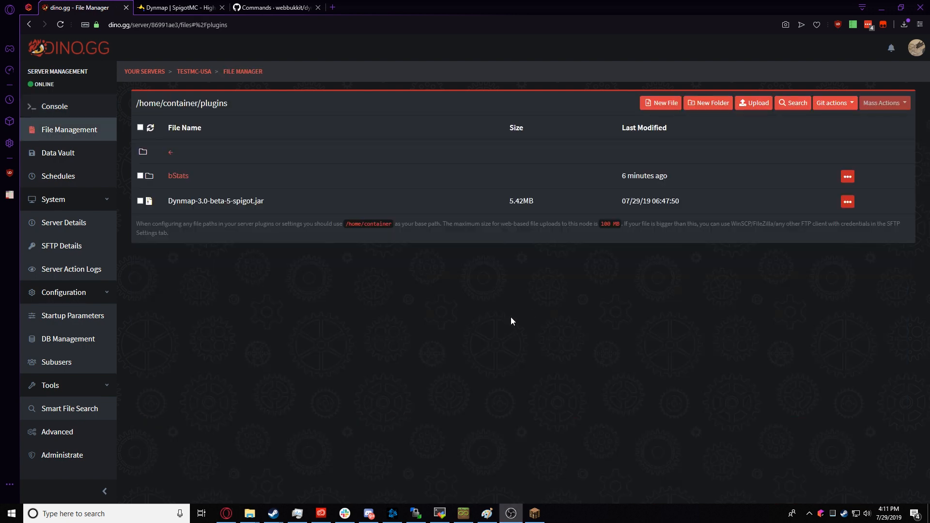
{"action": "mouse_move", "coordinate": [430, 329]}
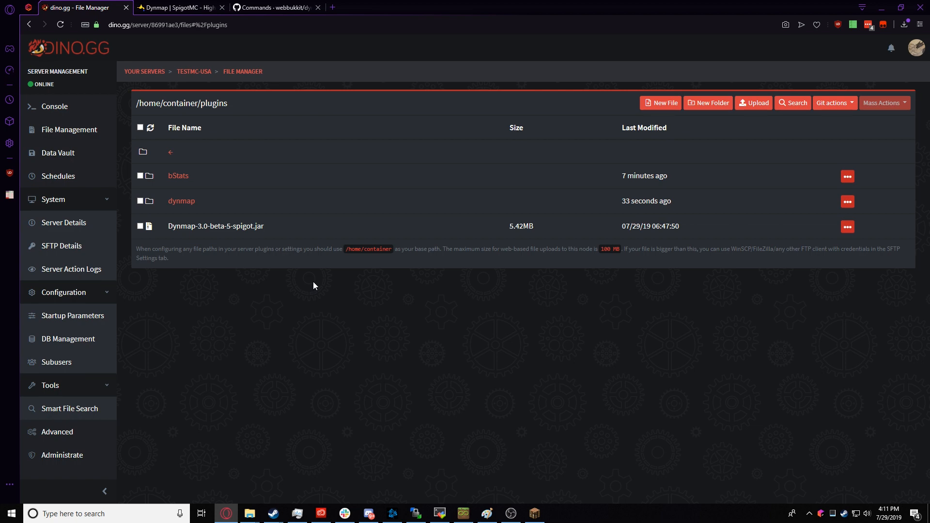
{"action": "mouse_move", "coordinate": [210, 225]}
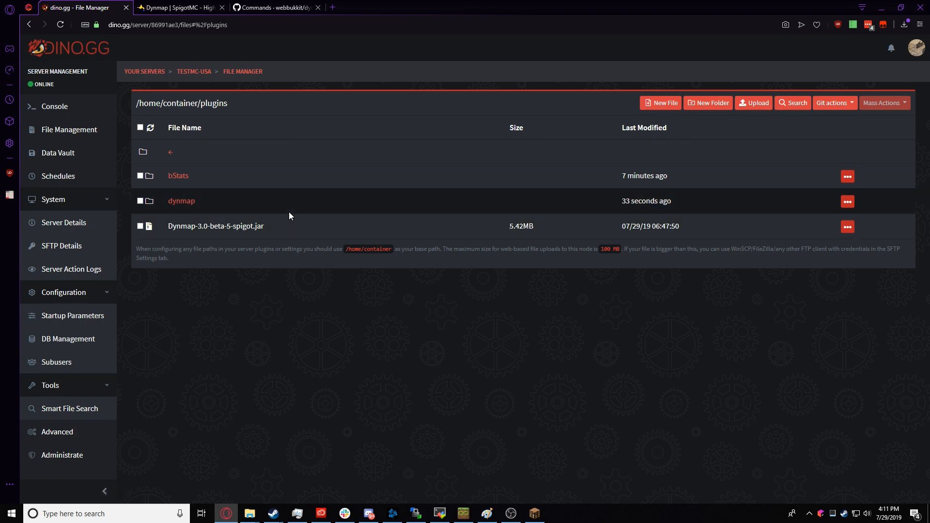
{"action": "mouse_move", "coordinate": [180, 200]}
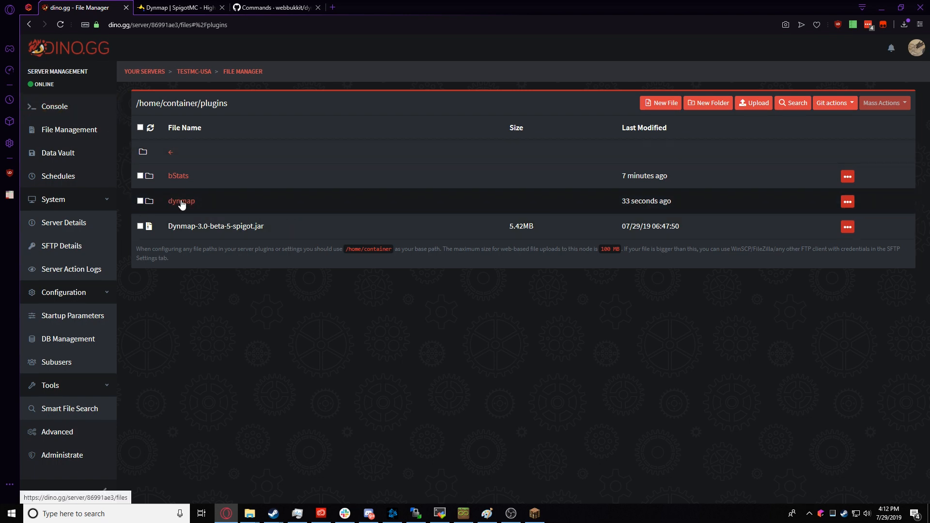
Open plugins/dynmap/configuration.txt and scroll to its storage and components settings.
{"action": "left_click", "coordinate": [181, 200]}
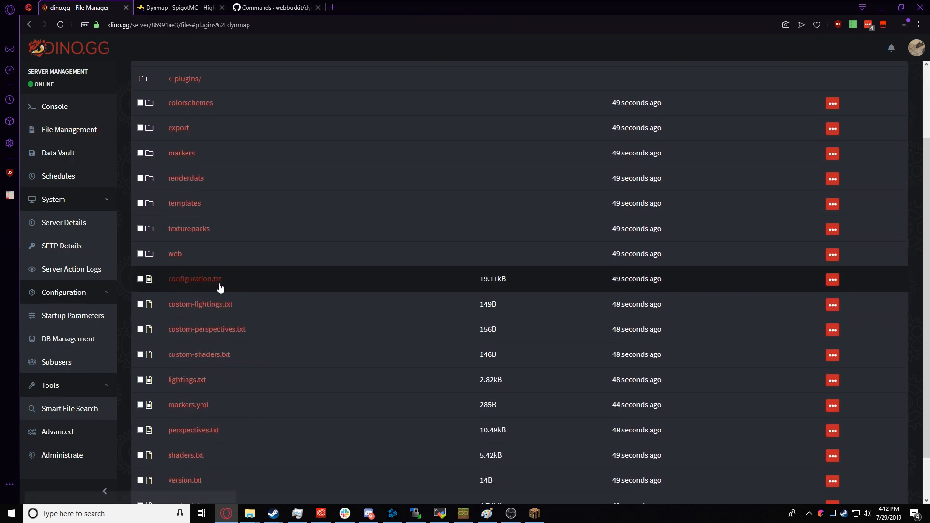
{"action": "left_click", "coordinate": [194, 279]}
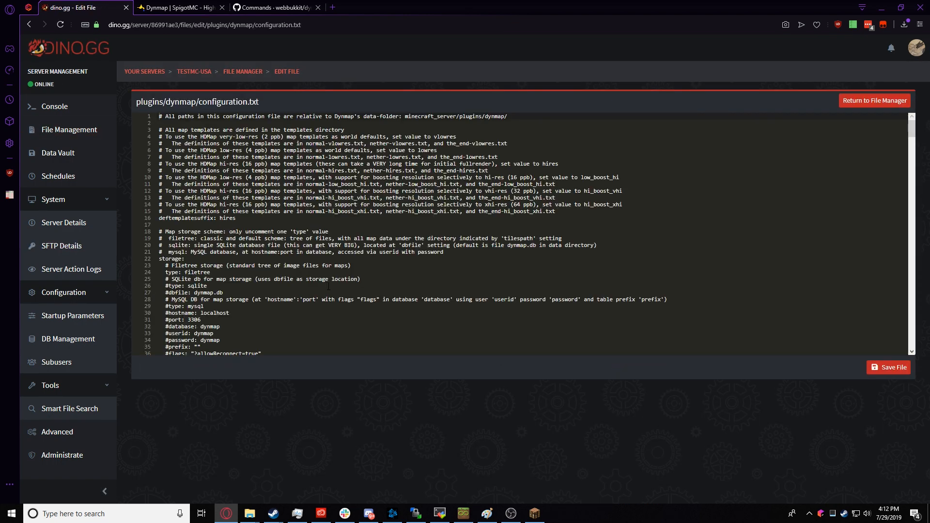
{"action": "scroll", "scroll_direction": "down", "scroll_amount": 3}
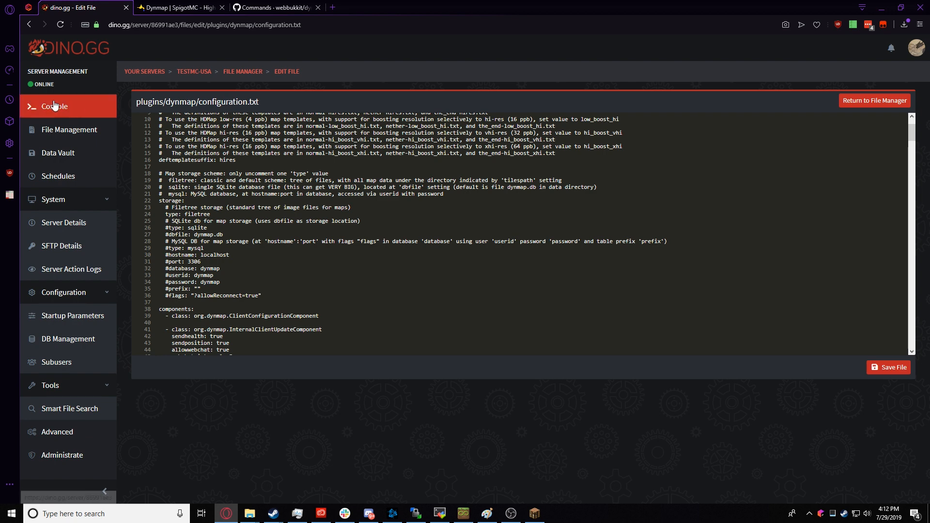
Copy the Dynmap web server address from the console log into a new tab.
{"action": "left_click", "coordinate": [54, 106]}
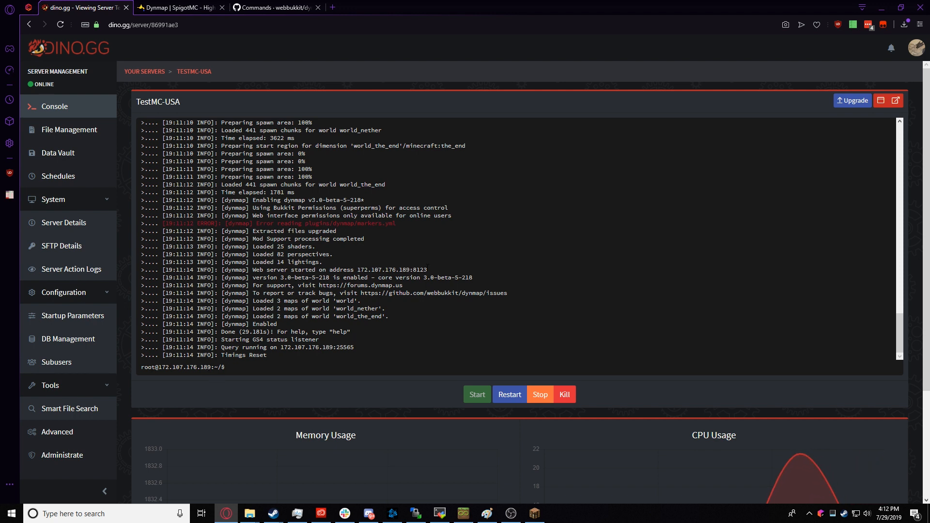
{"action": "mouse_move", "coordinate": [429, 274]}
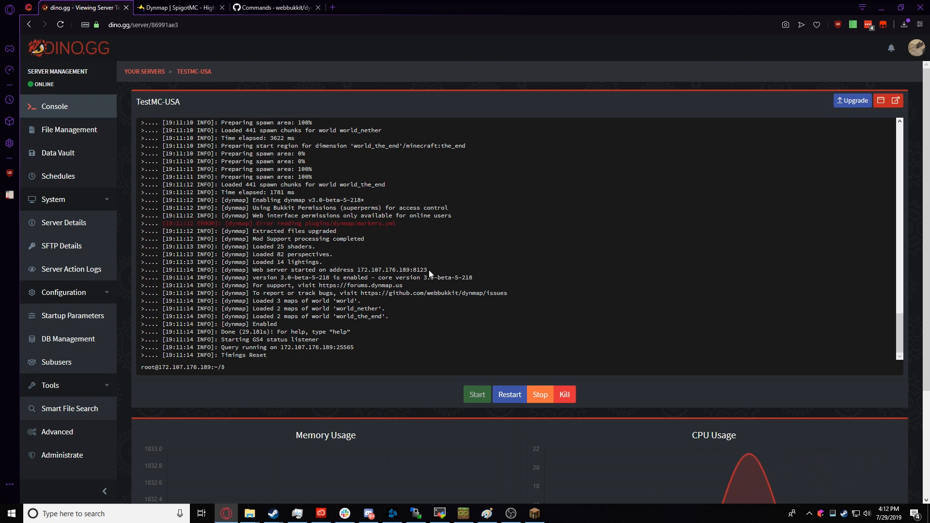
{"action": "double_click", "coordinate": [392, 269]}
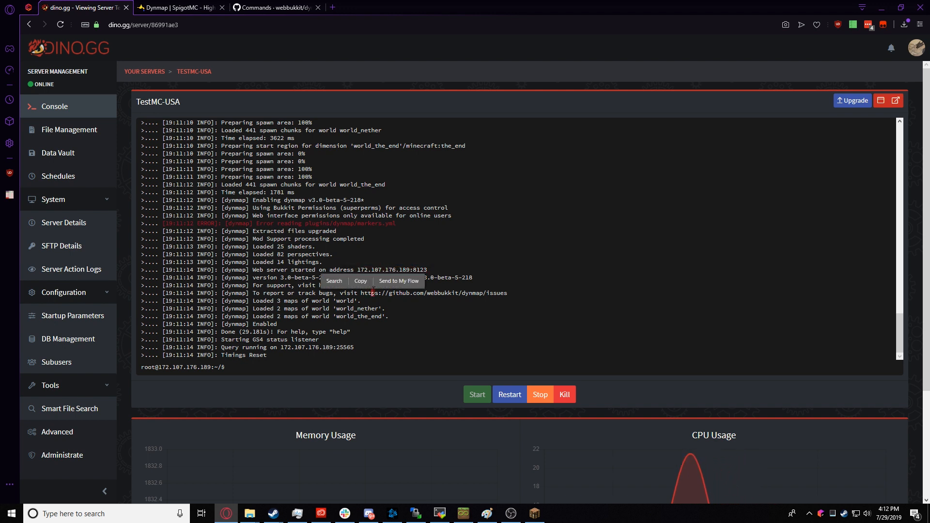
{"action": "left_click", "coordinate": [330, 77]}
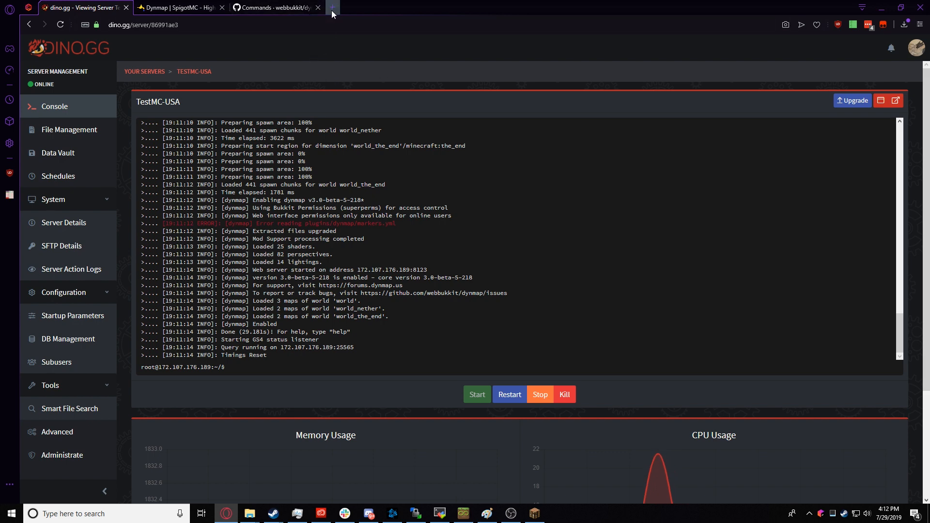
{"action": "left_click", "coordinate": [332, 7]}
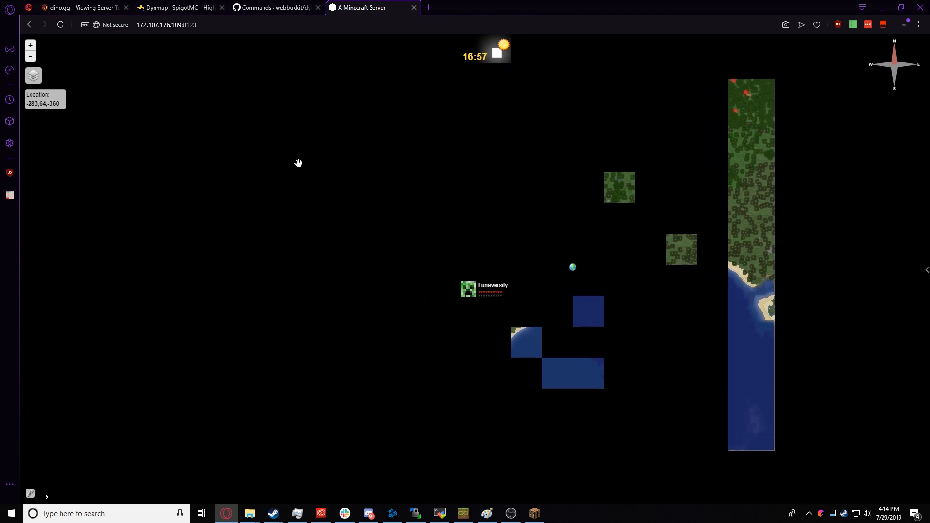
Switch from the 172.107.176.189:8123 web map to the Dynmap Commands wiki tab.
{"action": "left_click", "coordinate": [273, 7]}
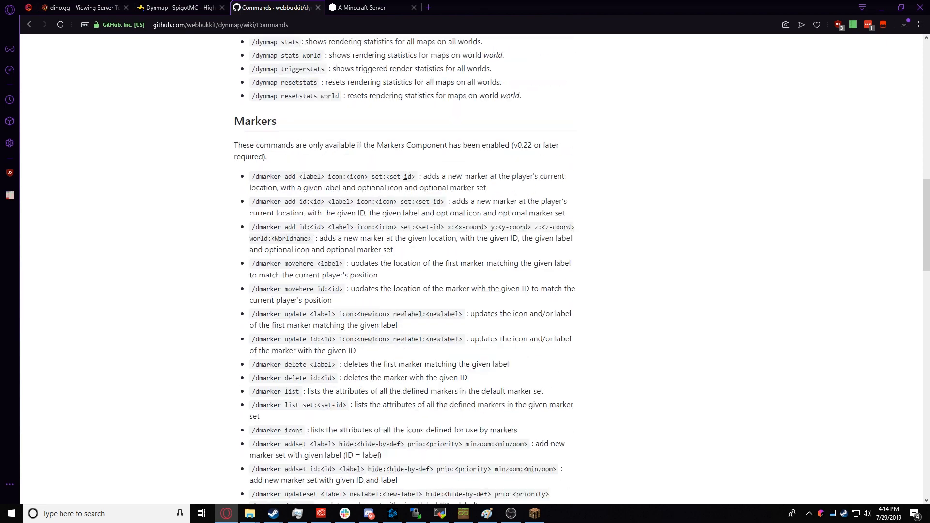
Scroll the Commands wiki to the Rendering section with fullrender, radiusrender and updaterender.
{"action": "scroll", "scroll_direction": "up", "scroll_amount": 3}
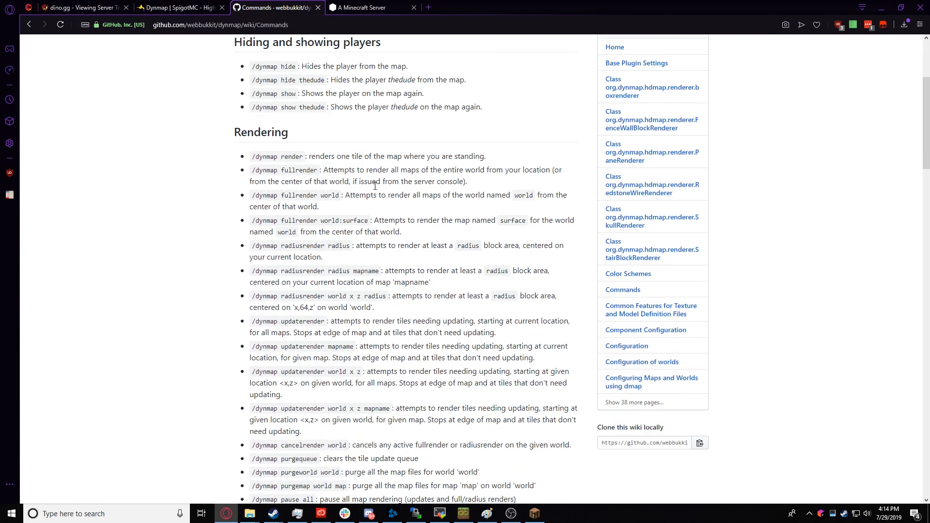
{"action": "scroll", "scroll_direction": "down", "scroll_amount": 3}
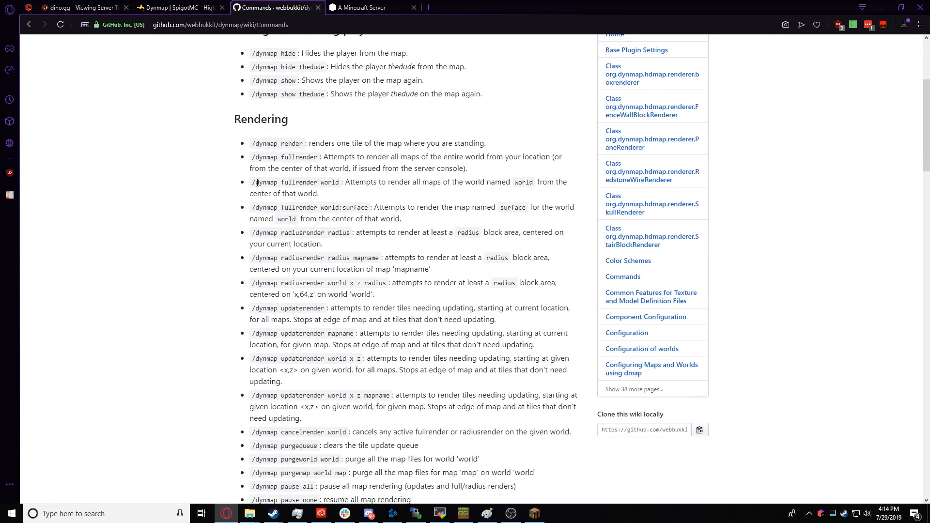
{"action": "mouse_move", "coordinate": [323, 197]}
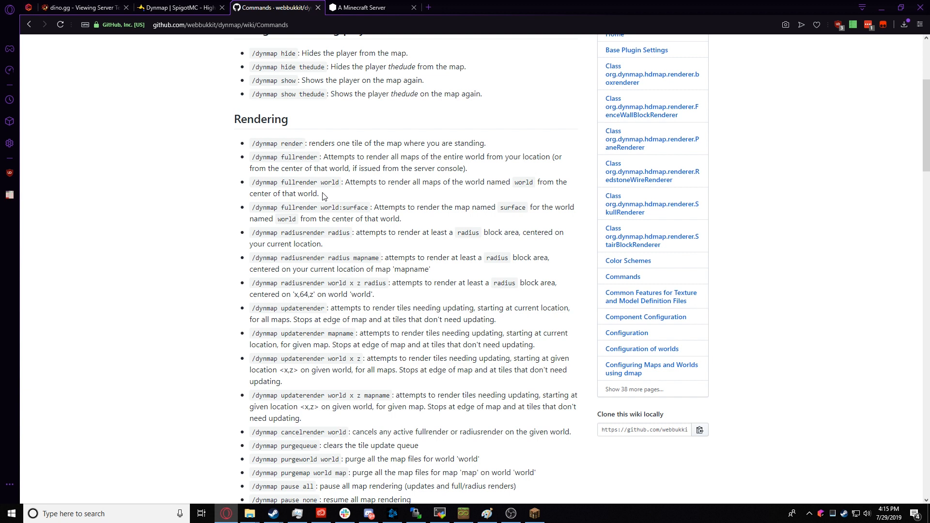
{"action": "mouse_move", "coordinate": [330, 197]}
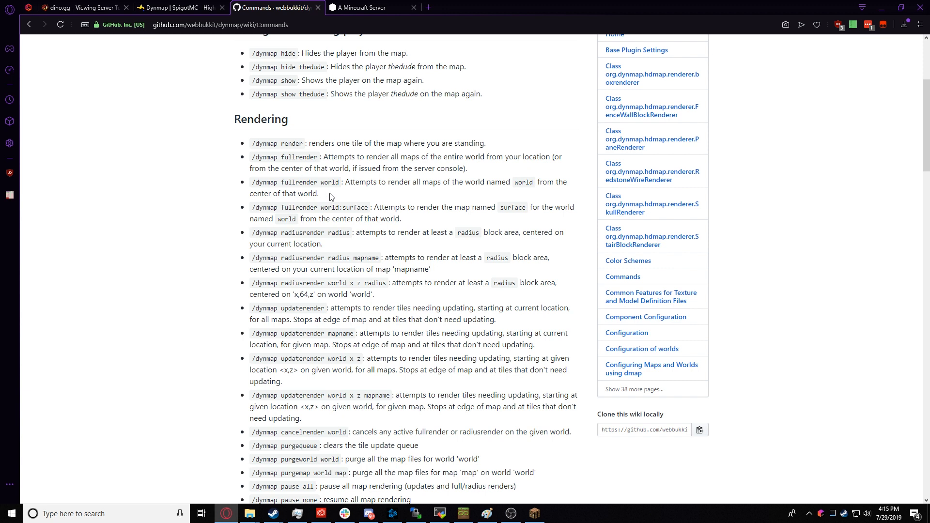
{"action": "mouse_move", "coordinate": [420, 265]}
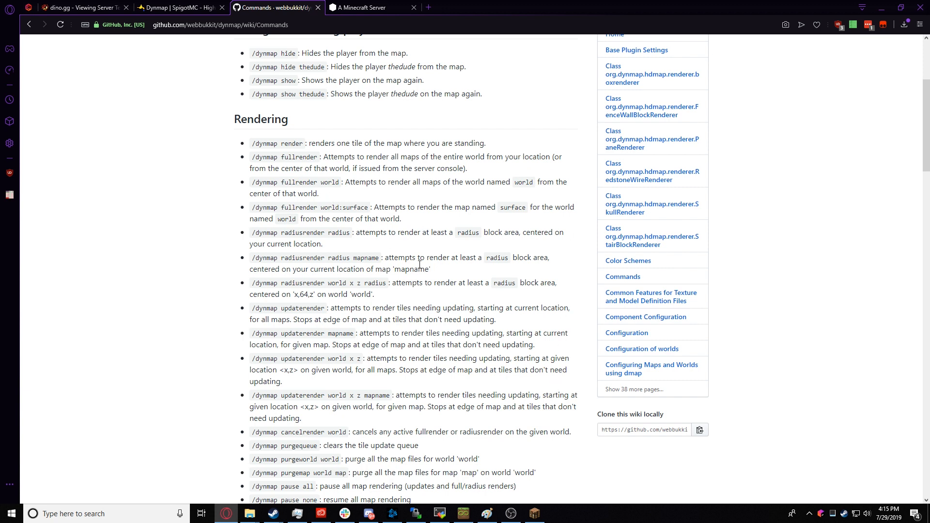
{"action": "mouse_move", "coordinate": [394, 87]}
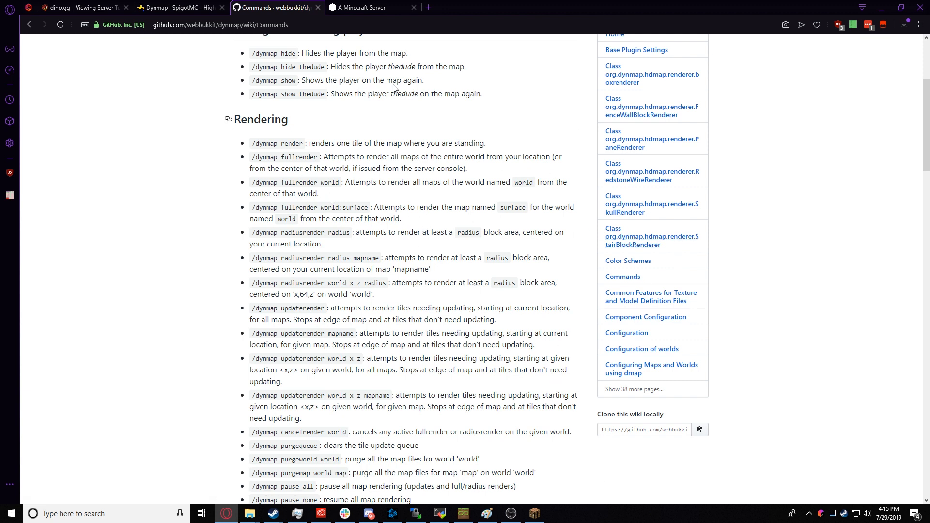
{"action": "mouse_move", "coordinate": [496, 302]}
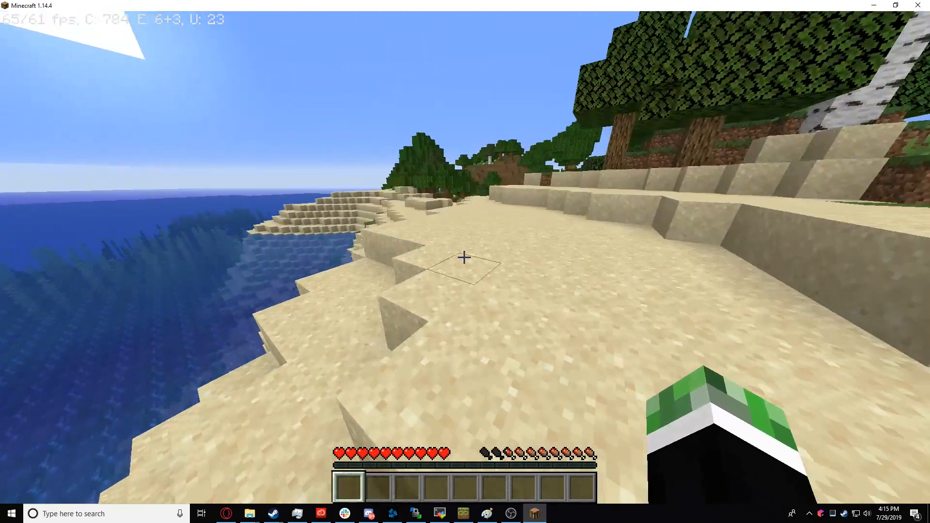
{"action": "mouse_move", "coordinate": [465, 256]}
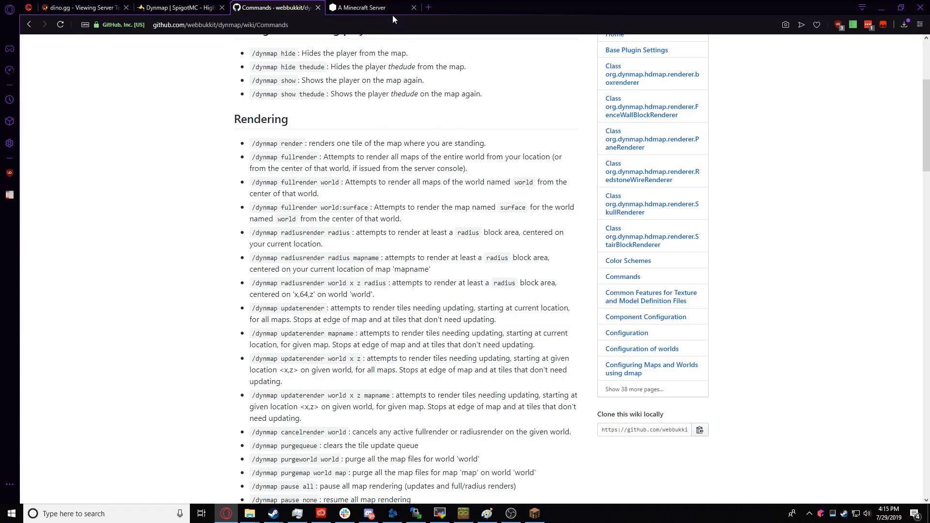
Return to Minecraft 1.14.4 on the server as Lunaversity joins the game.
{"action": "left_click", "coordinate": [374, 7]}
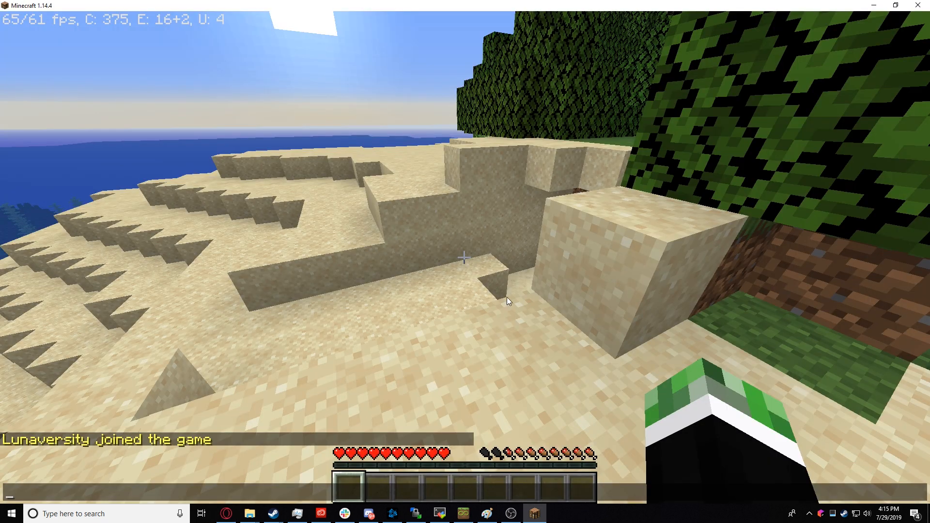
{"action": "mouse_move", "coordinate": [463, 257]}
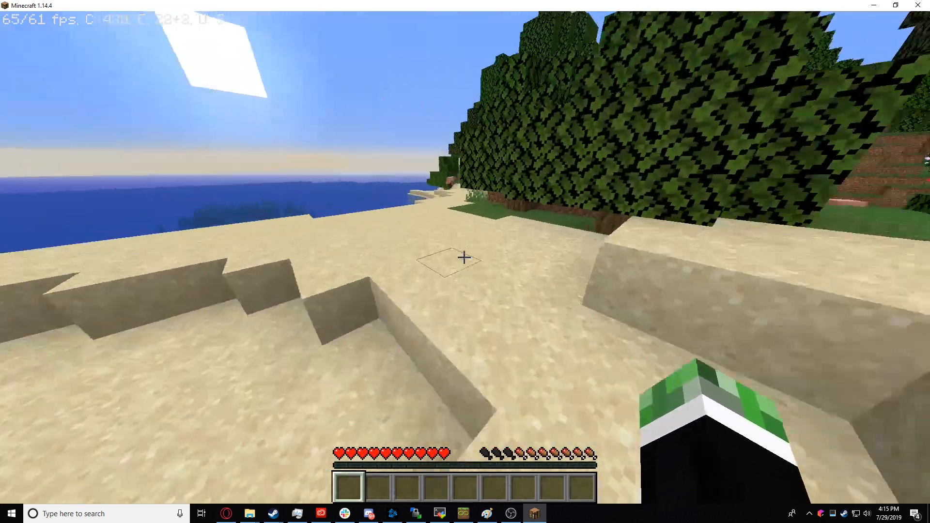